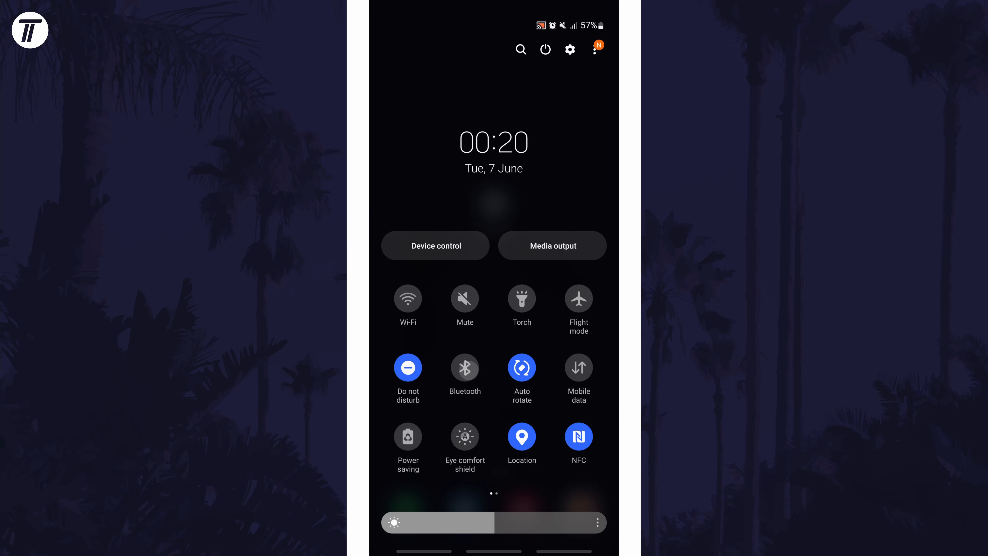
- From the quick panel reach Settings > Connections and toggle Bluetooth on
{"action": "left_click", "coordinate": [464, 367]}
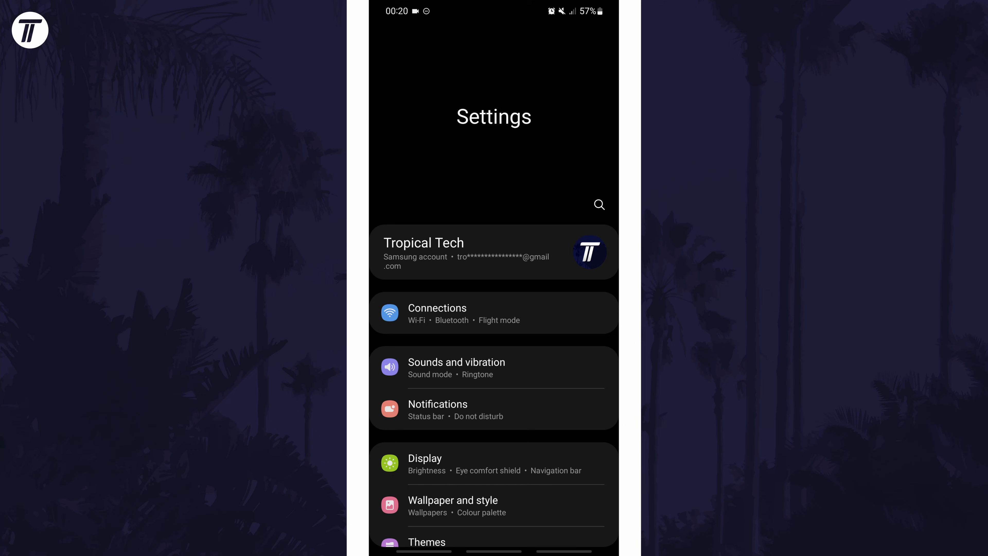
{"action": "left_click", "coordinate": [436, 313]}
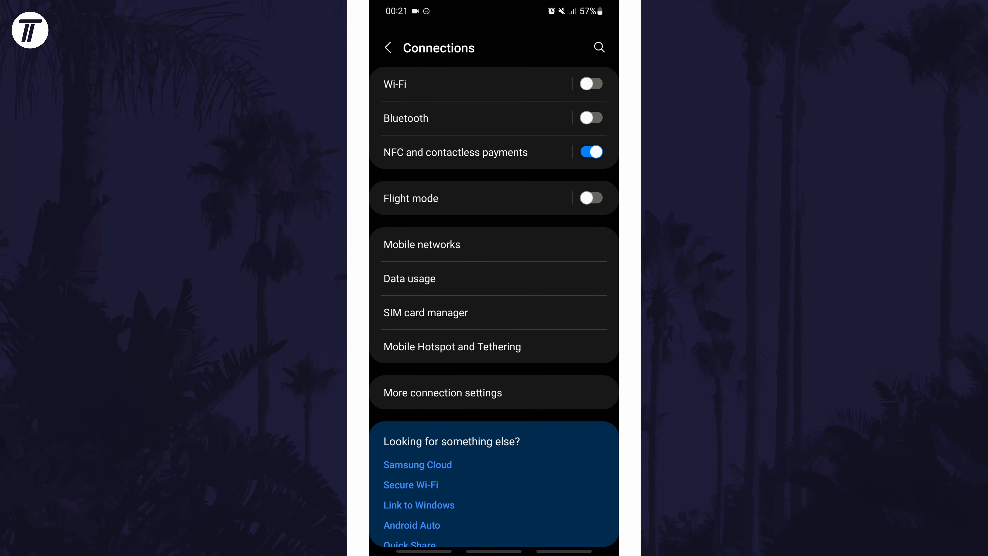
{"action": "left_click", "coordinate": [590, 117]}
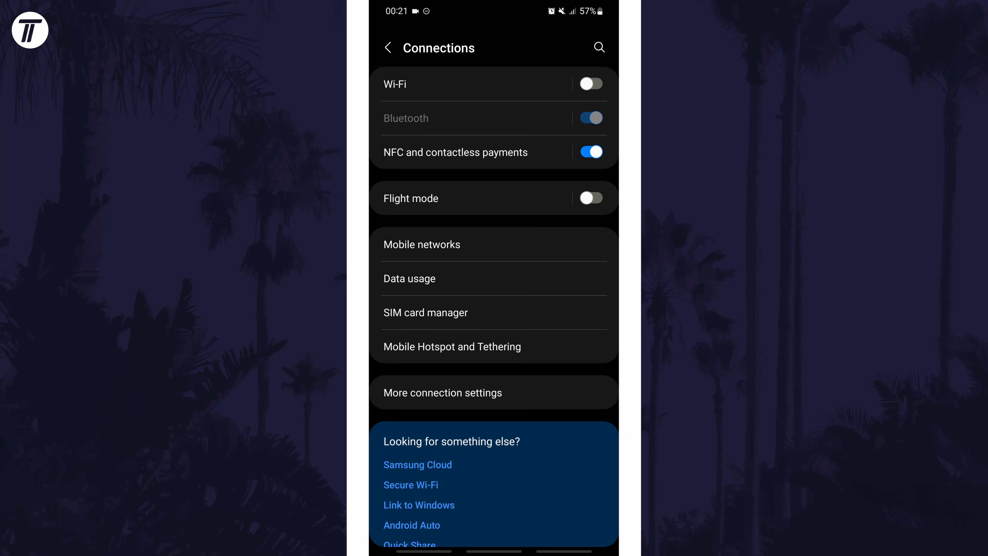
{"action": "left_click", "coordinate": [590, 117]}
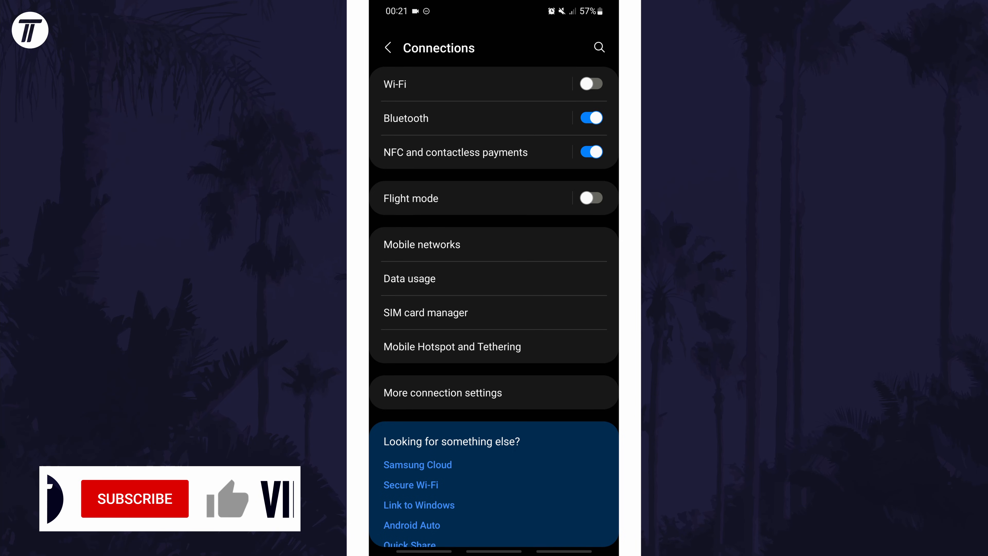
{"action": "left_click", "coordinate": [133, 499]}
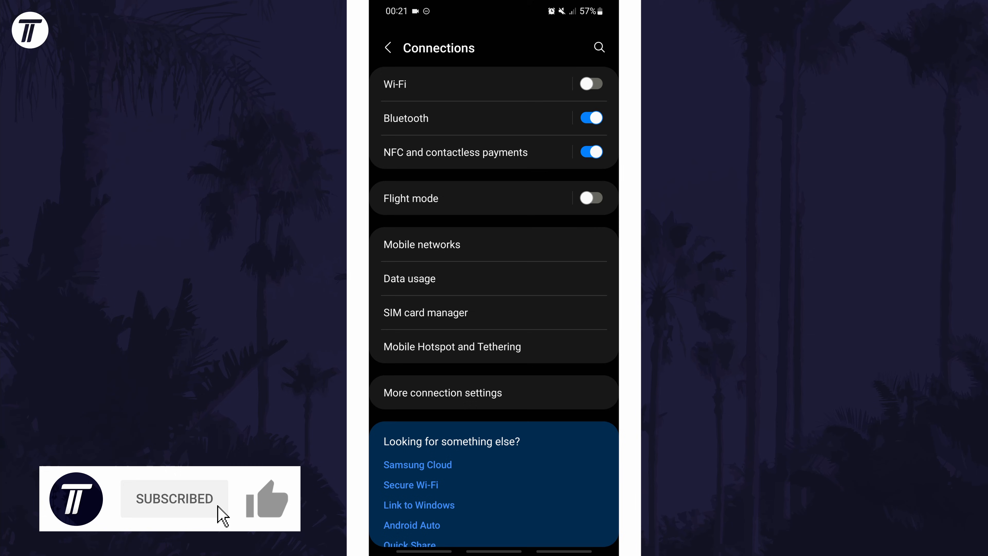
{"action": "left_click", "coordinate": [267, 499]}
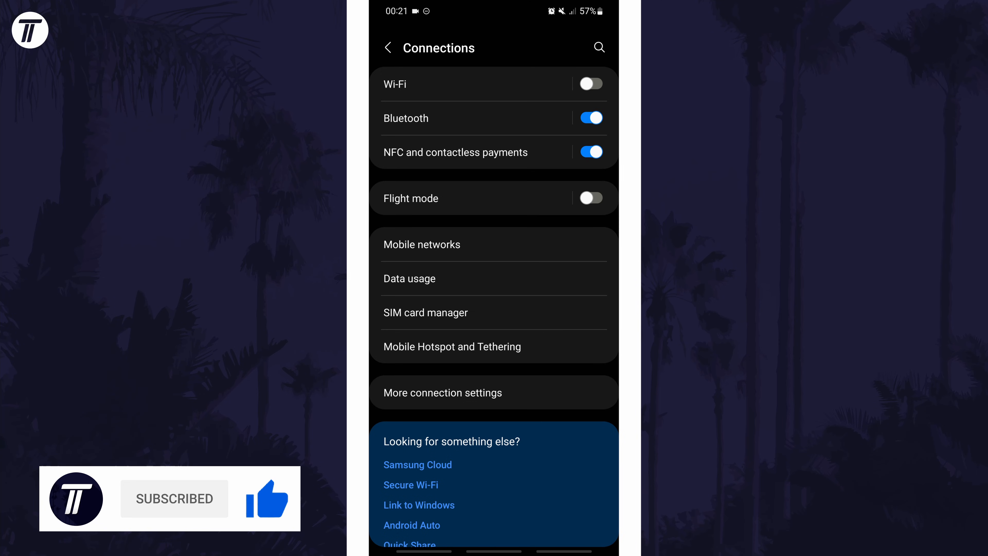